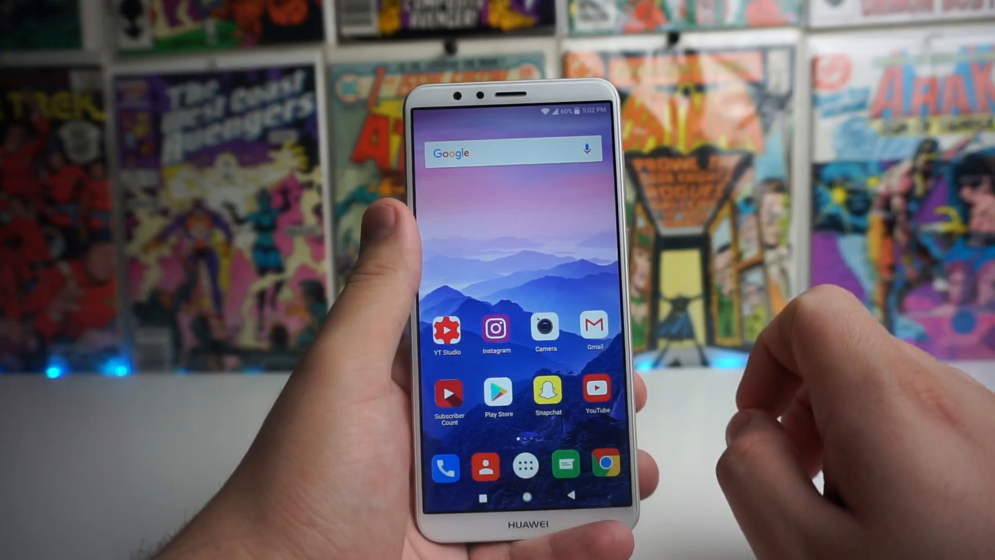
- Launch the Camera app from the home screen into photo mode with a live viewfinder
{"action": "left_click", "coordinate": [545, 330]}
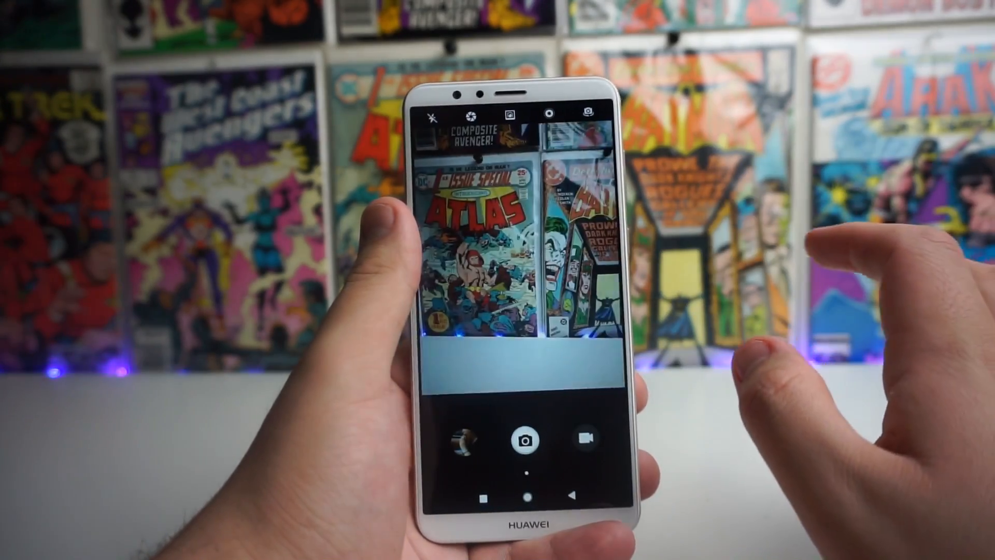